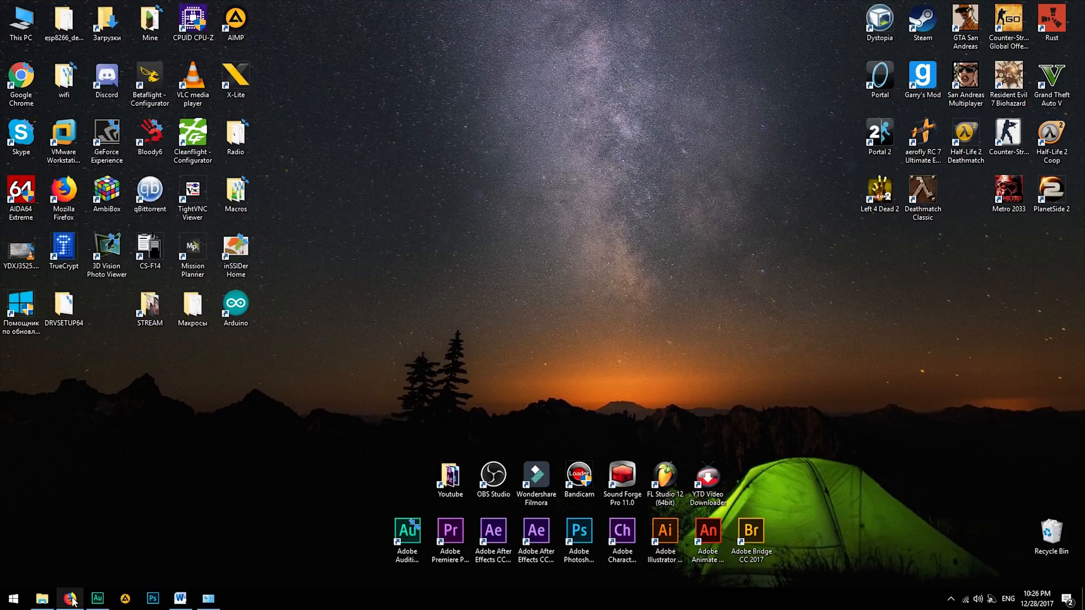
Step: Bring up Firefox and scroll the Google Images results for DNS_PROBE_FINISHED_NXDOMAIN
click(69, 598)
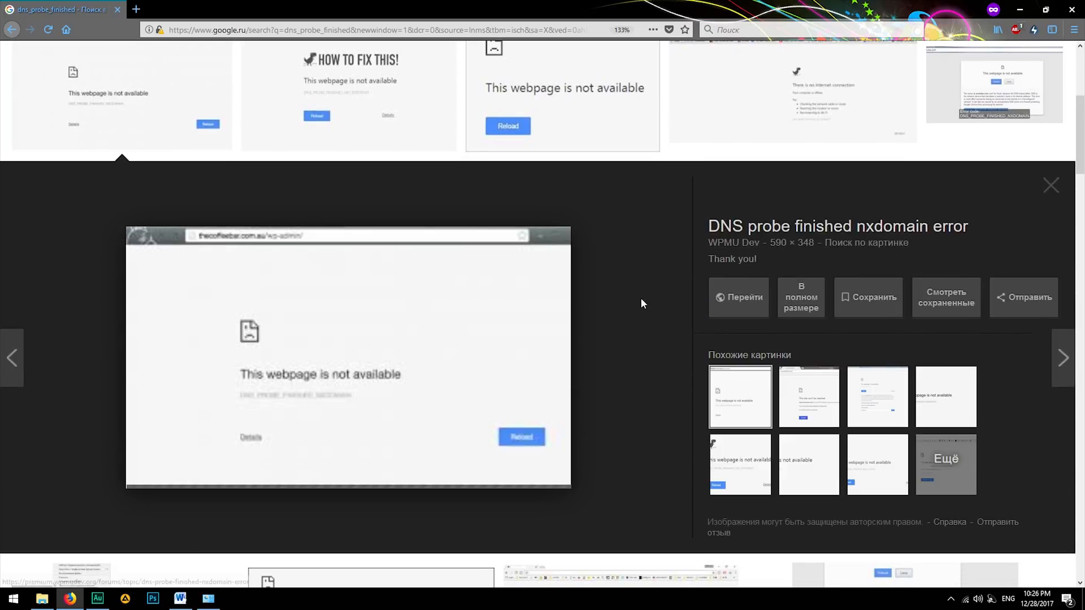
scroll(down, 3)
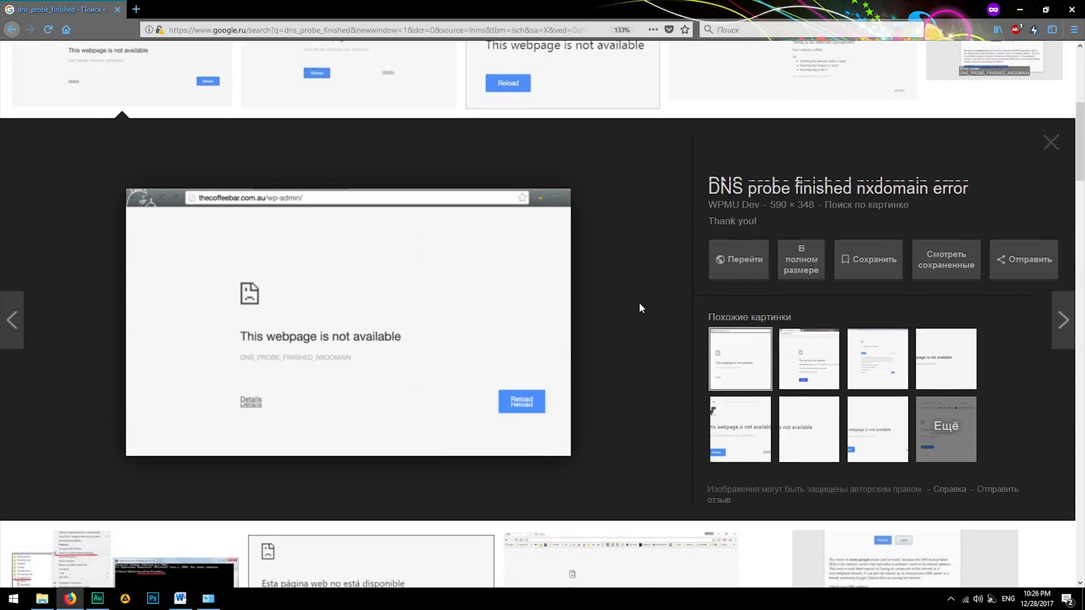
scroll(down, 3)
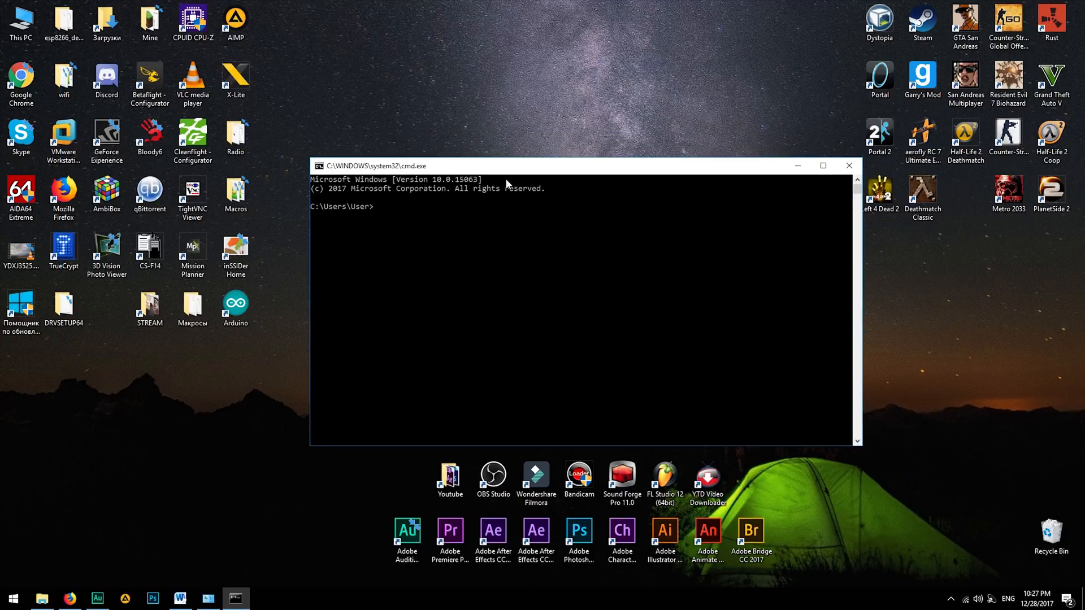
Step: Run nslookup fb.com and review the addresses resolved via server 8.8.8.8
text(ns)
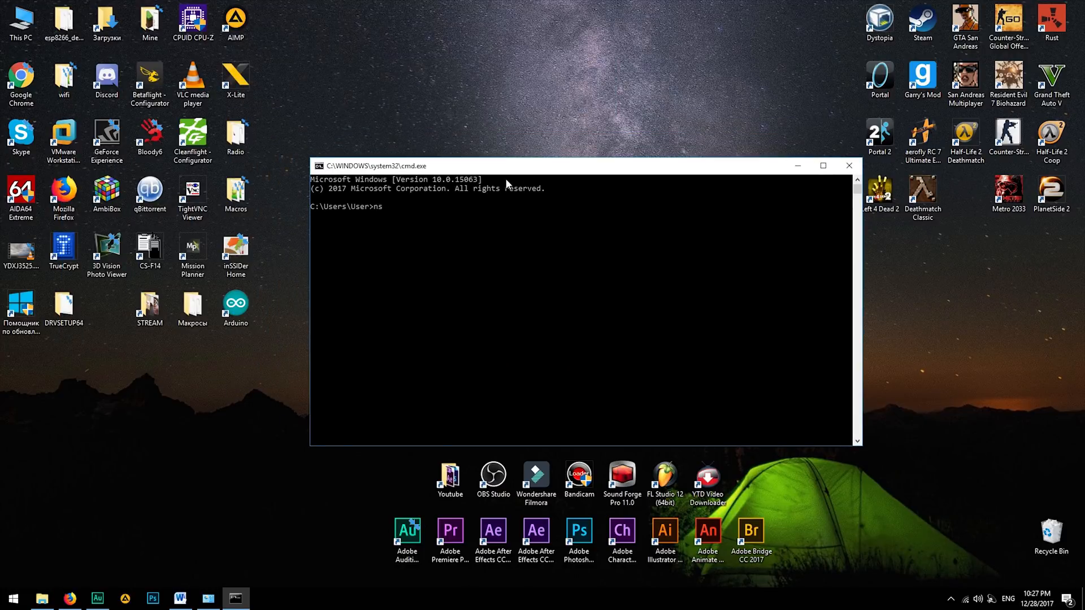
text(lookup)
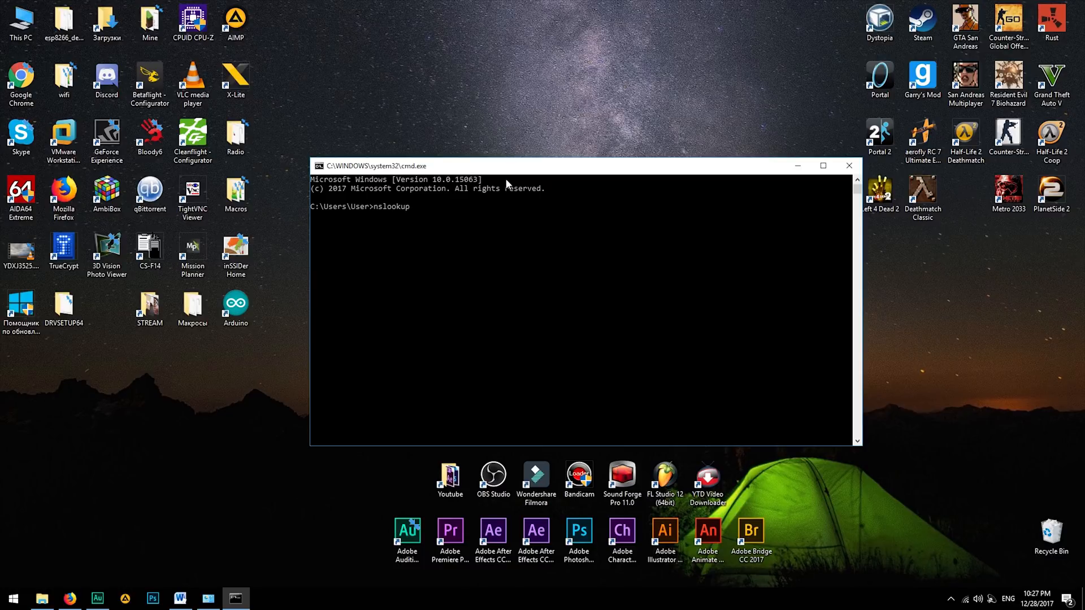
text(fb.com)
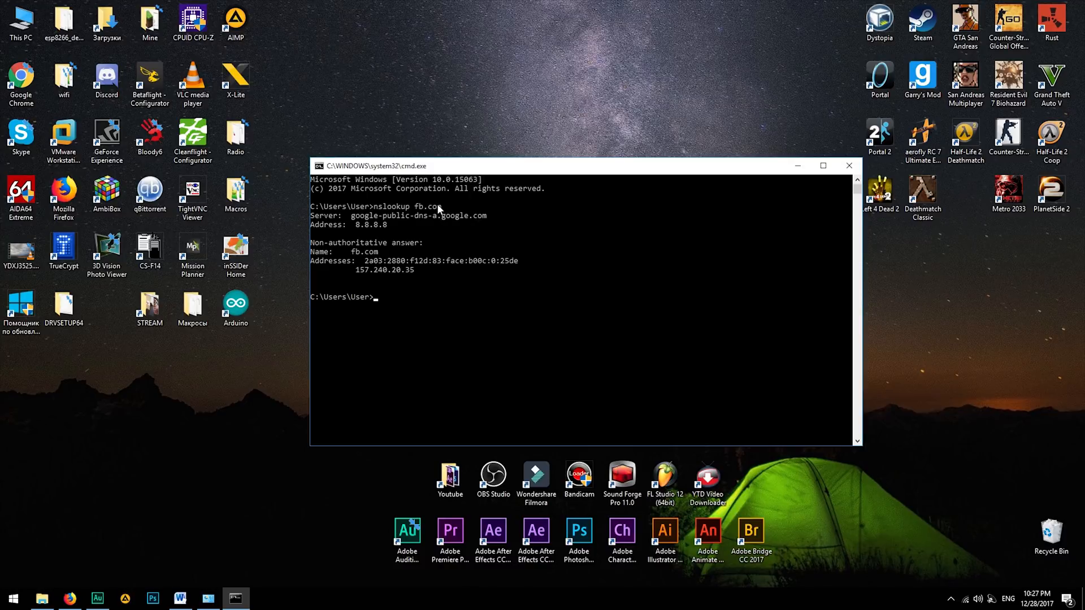
mouse_move(353, 254)
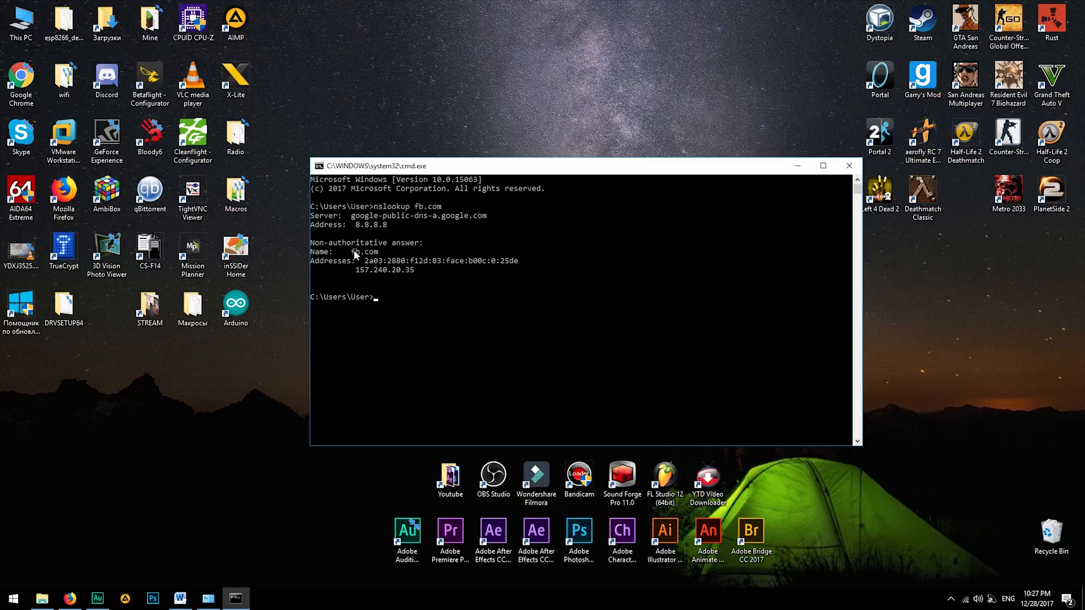
mouse_move(349, 256)
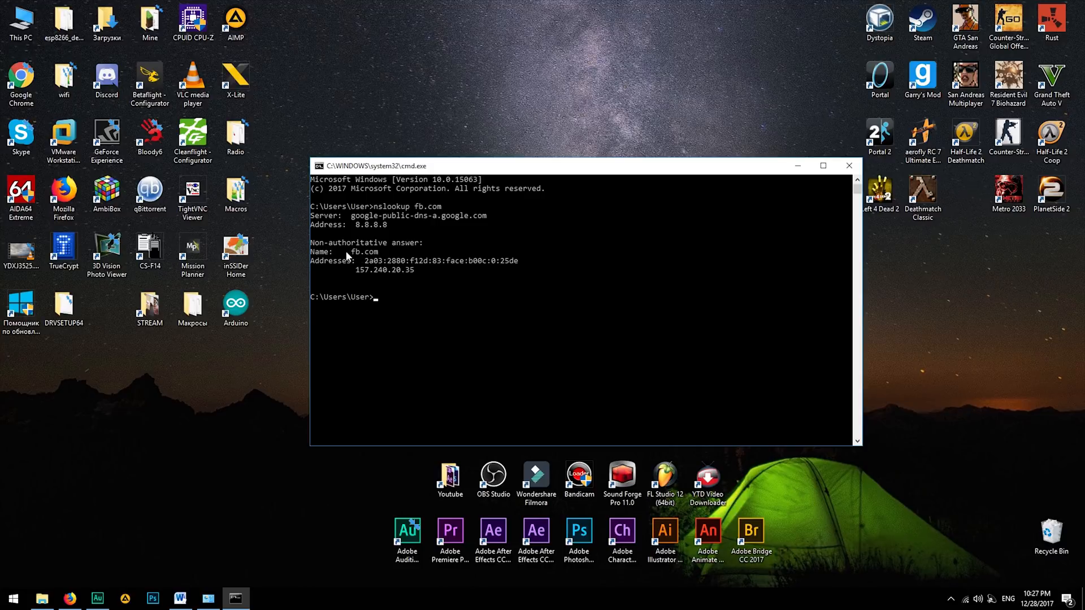
mouse_move(390, 287)
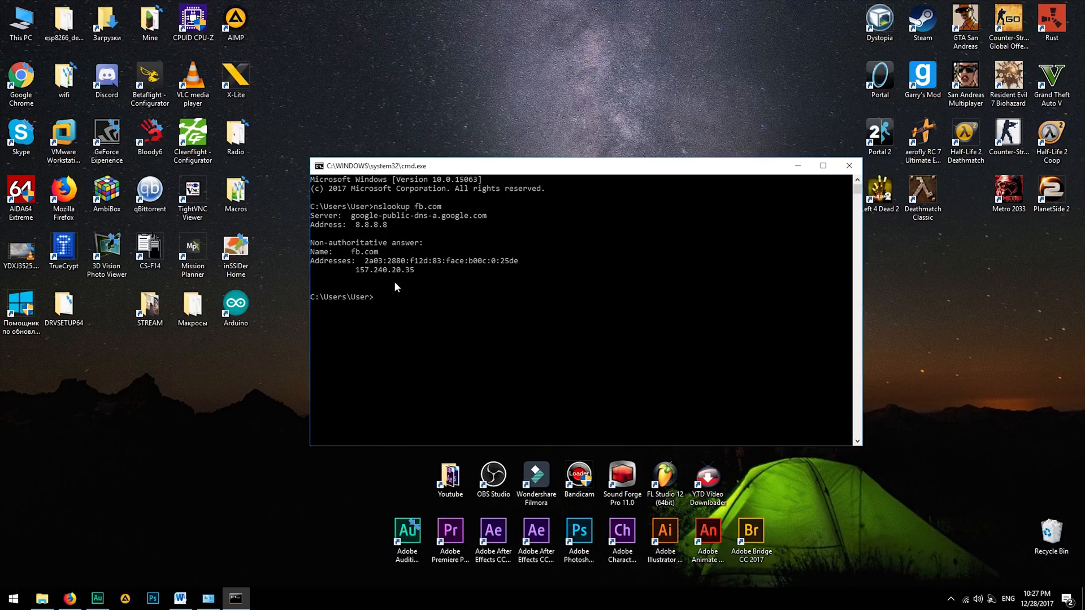
mouse_move(417, 272)
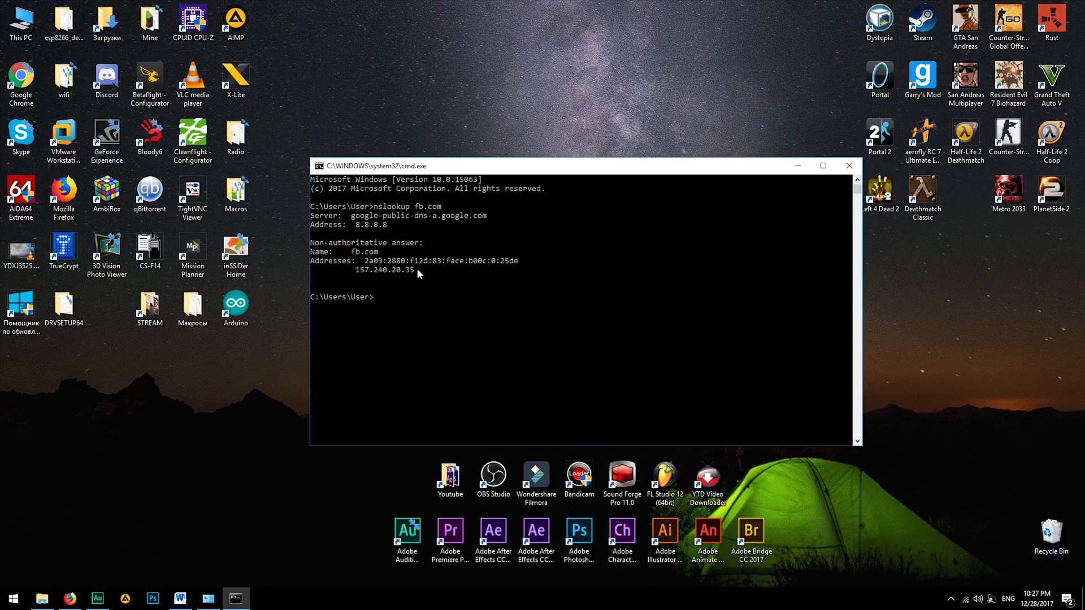
drag(356, 270, 413, 270)
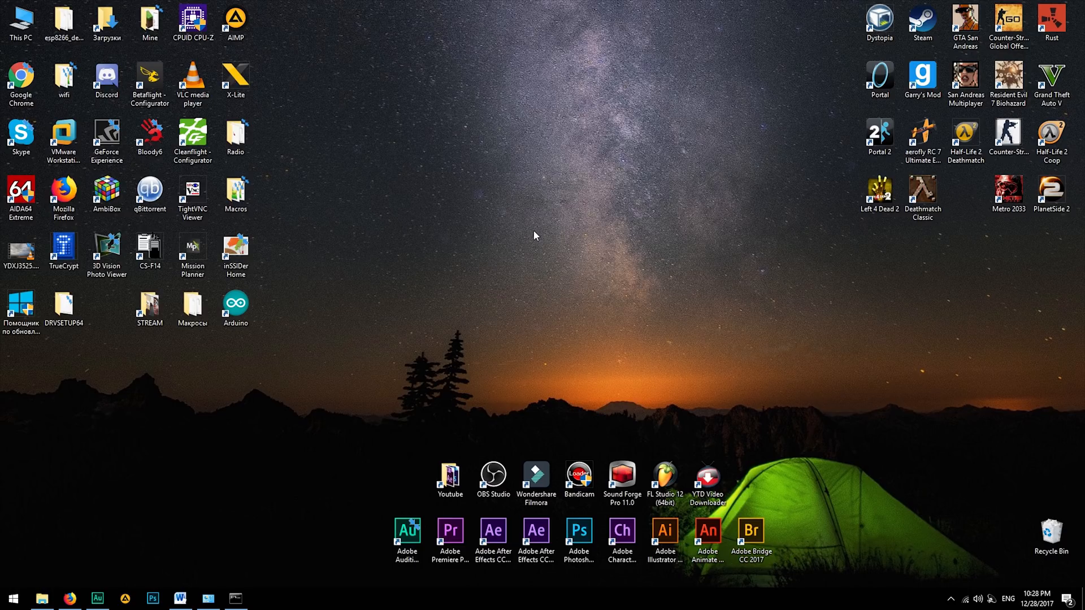
mouse_move(960, 557)
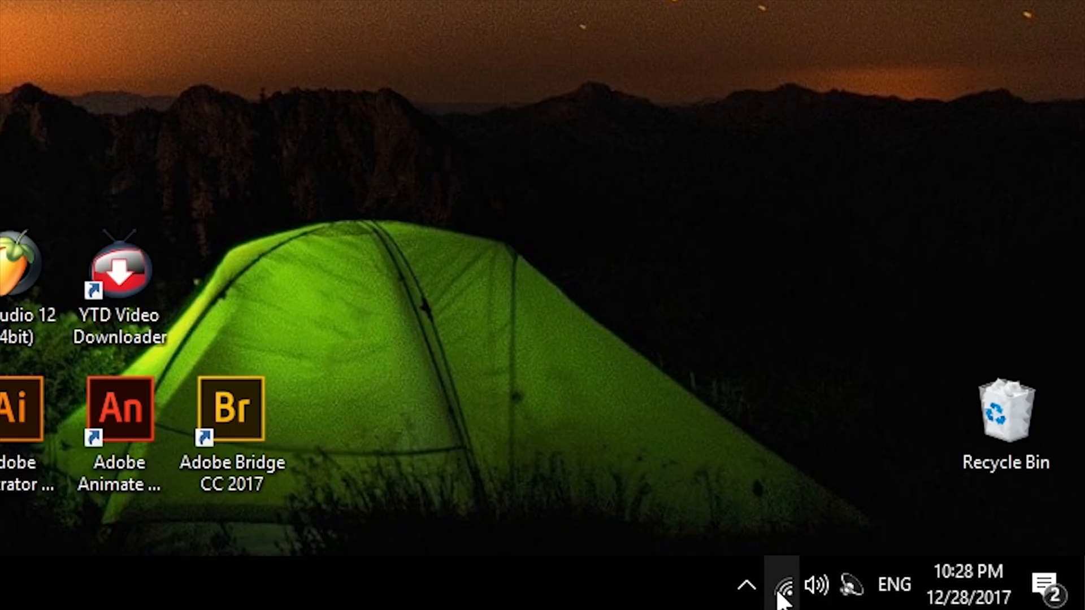
Step: Open Network and Sharing Center from the system tray network icon
right_click(780, 585)
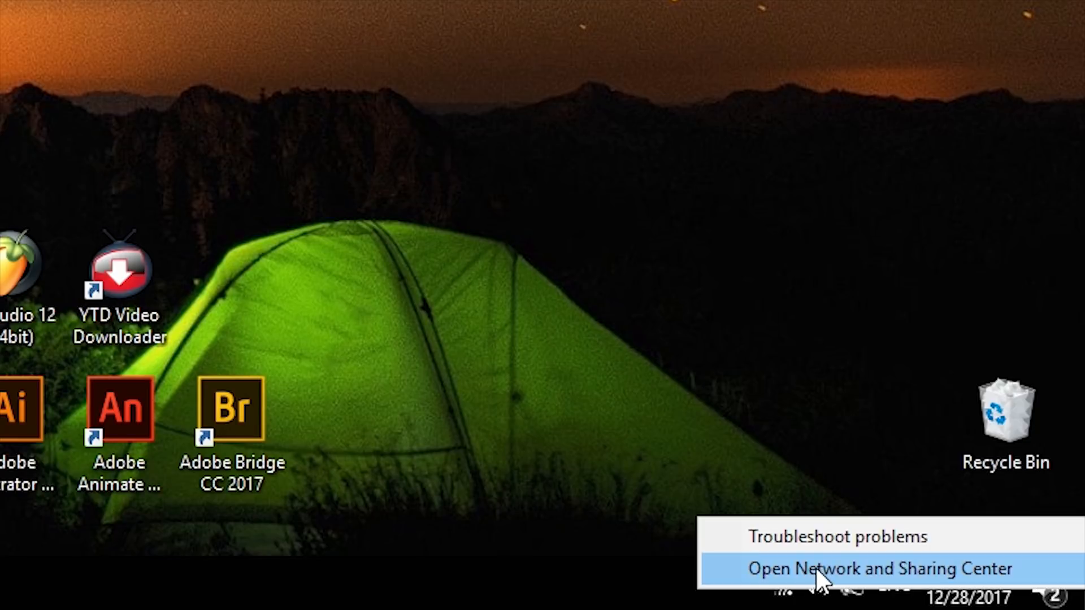
click(873, 568)
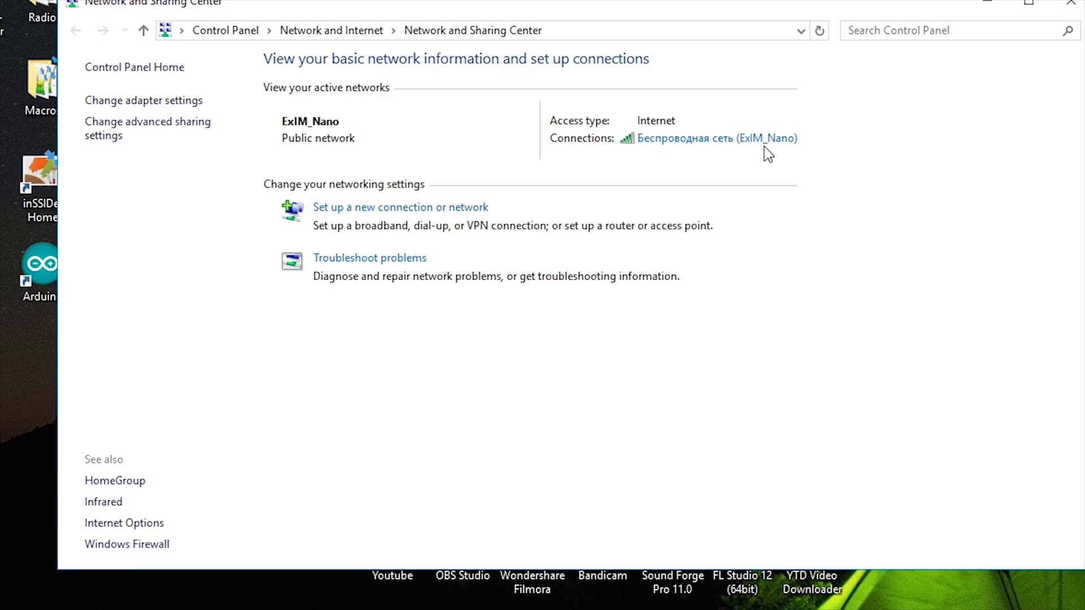
Step: Set the wireless adapter's IPv4 DNS servers to 8.8.8.8 and 8.8.4.4 and confirm
click(717, 138)
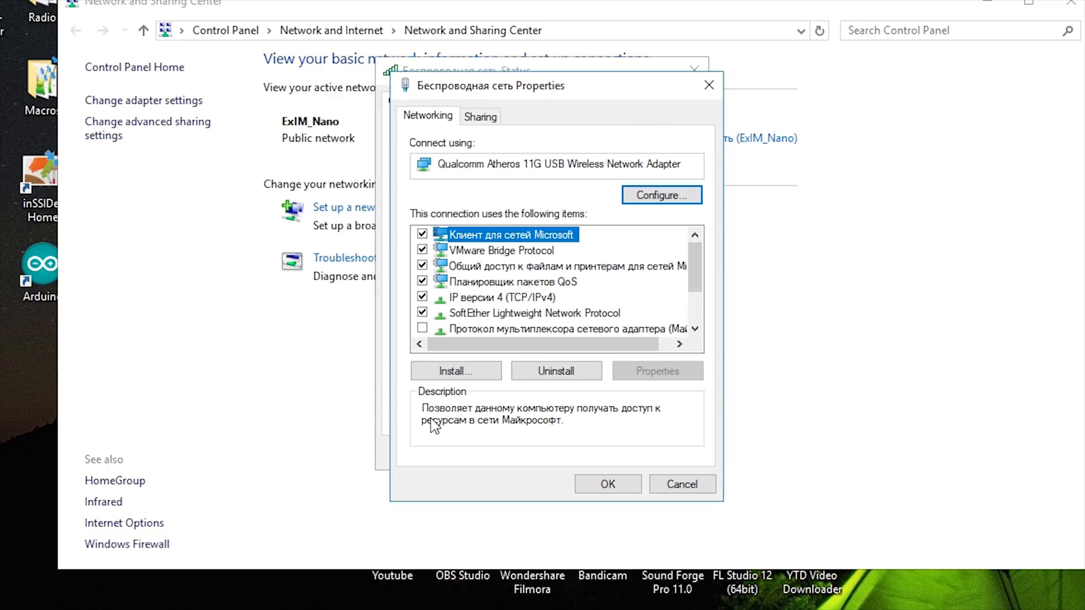
mouse_move(470, 301)
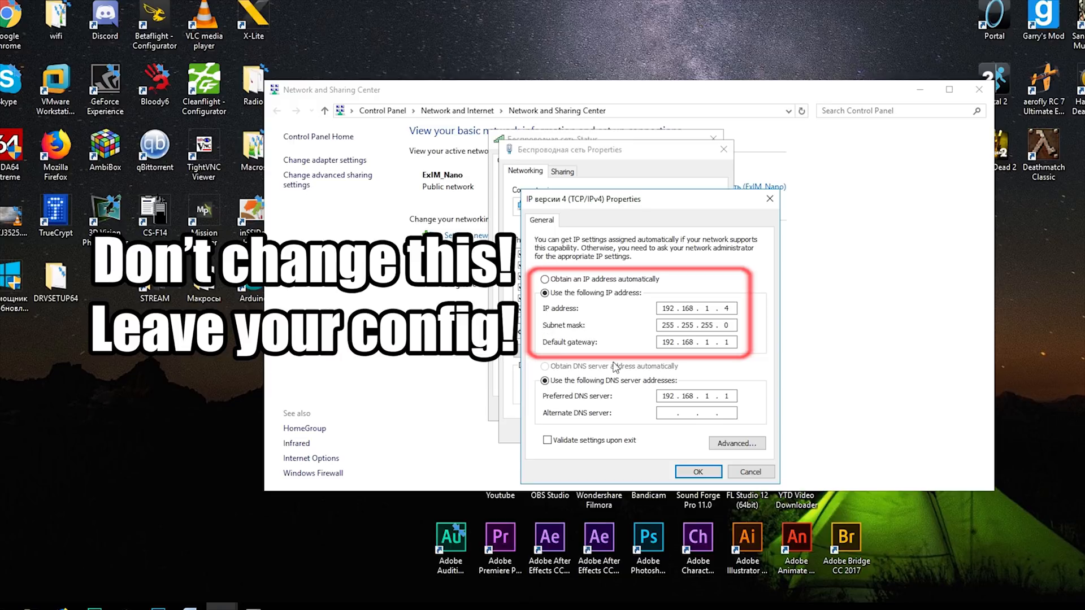
mouse_move(600, 332)
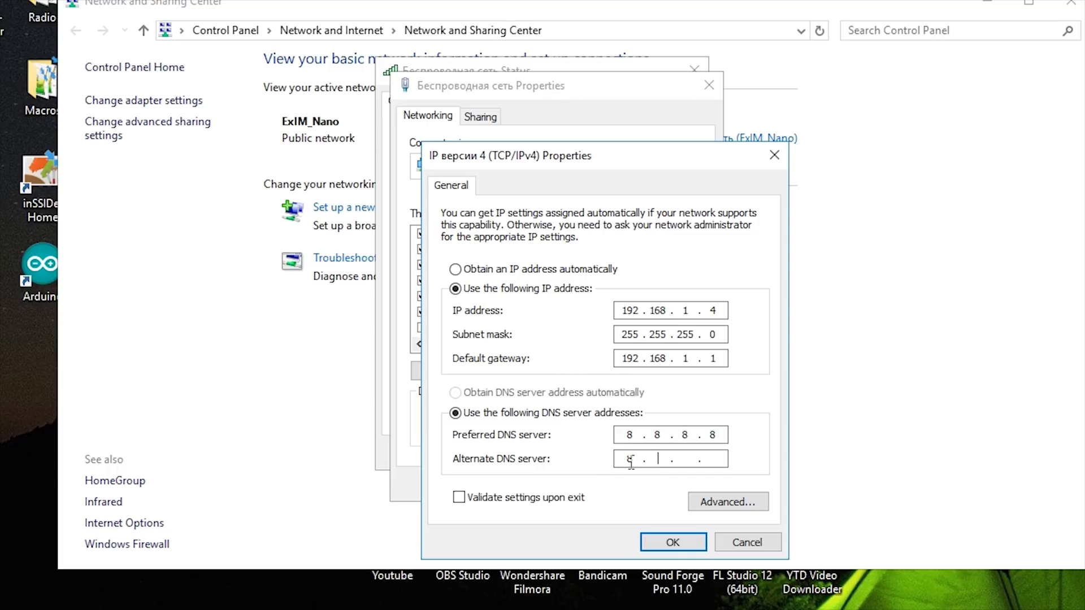
text(8.8.4.4)
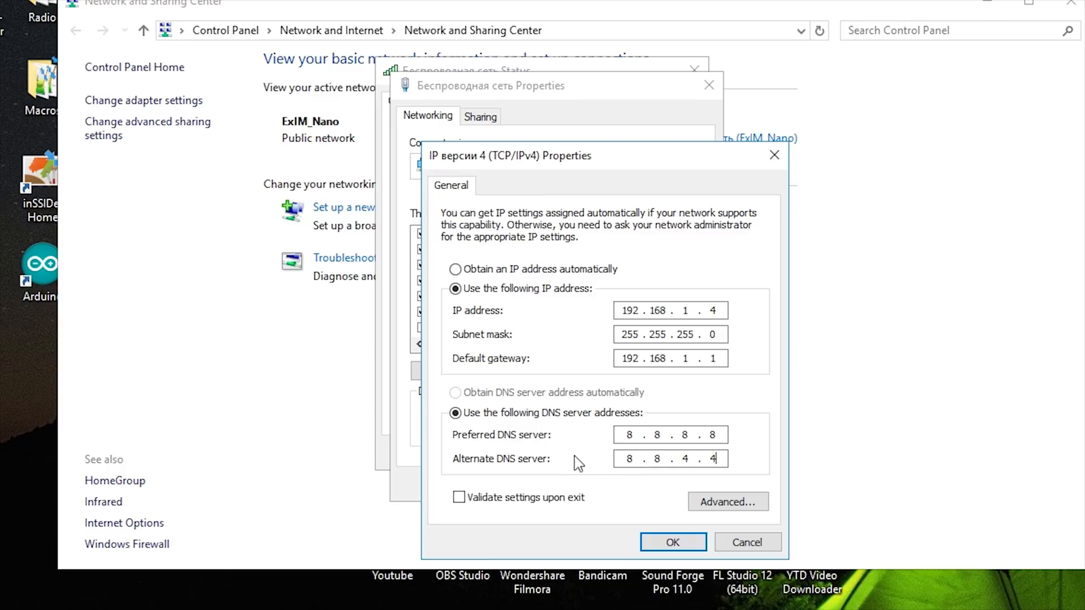
click(671, 541)
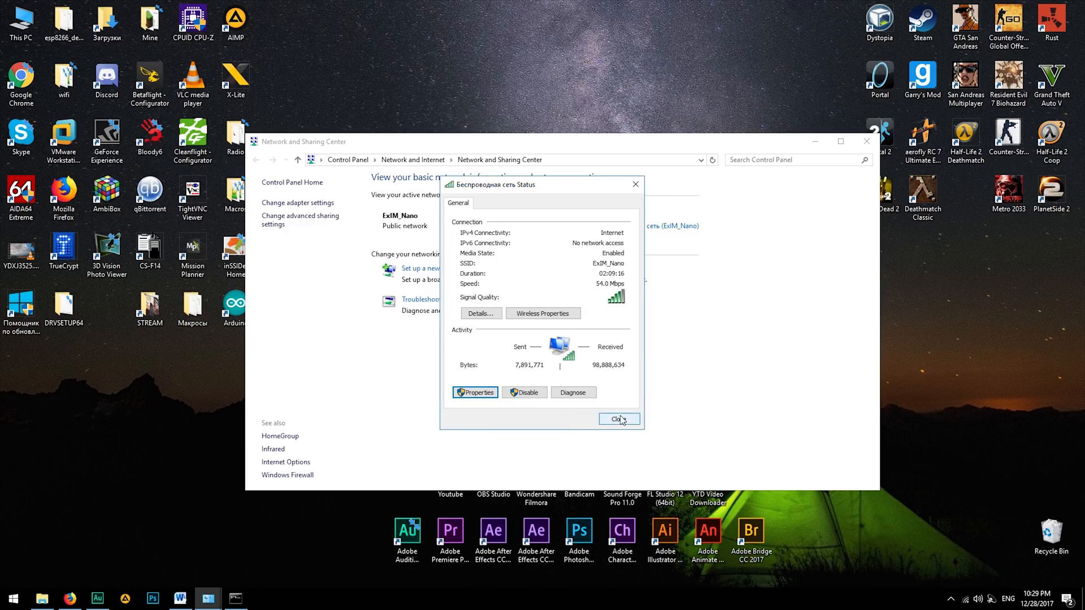
Step: Close the Wi-Fi status window and Network and Sharing Center, returning to the desktop
click(617, 418)
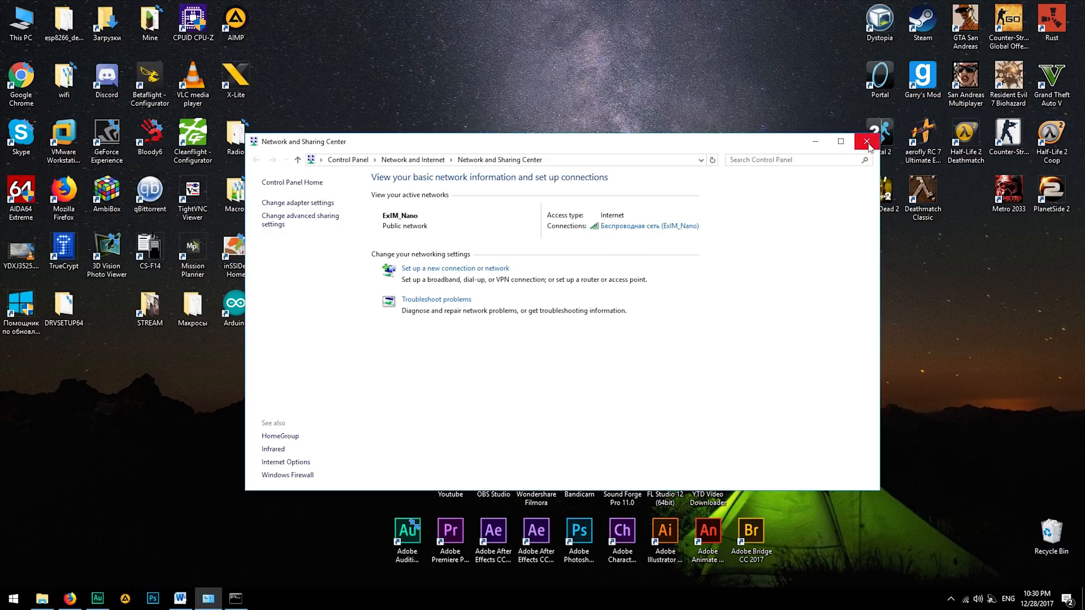
click(866, 141)
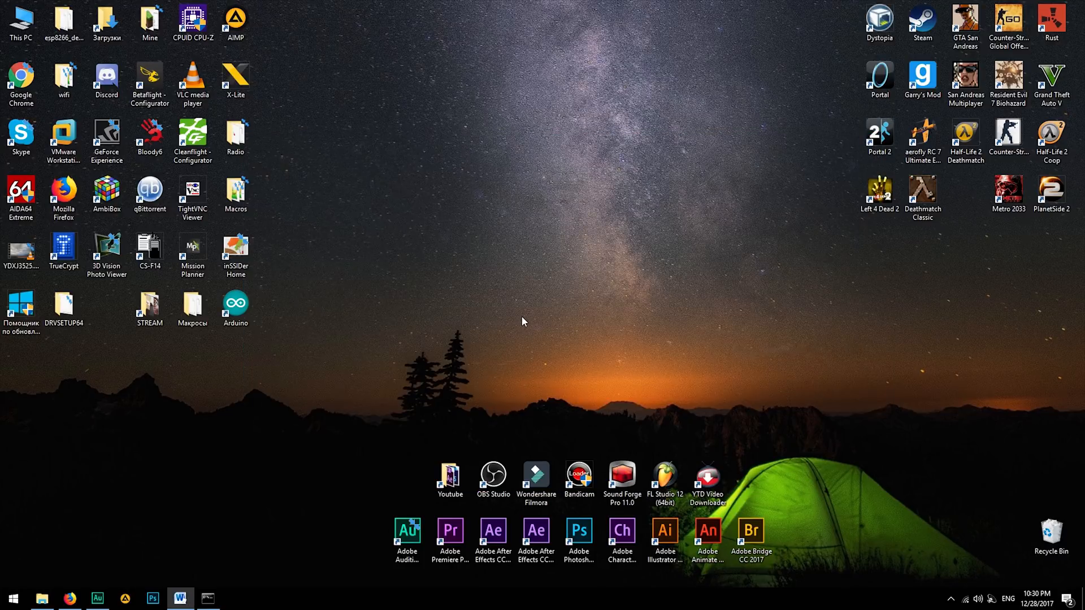